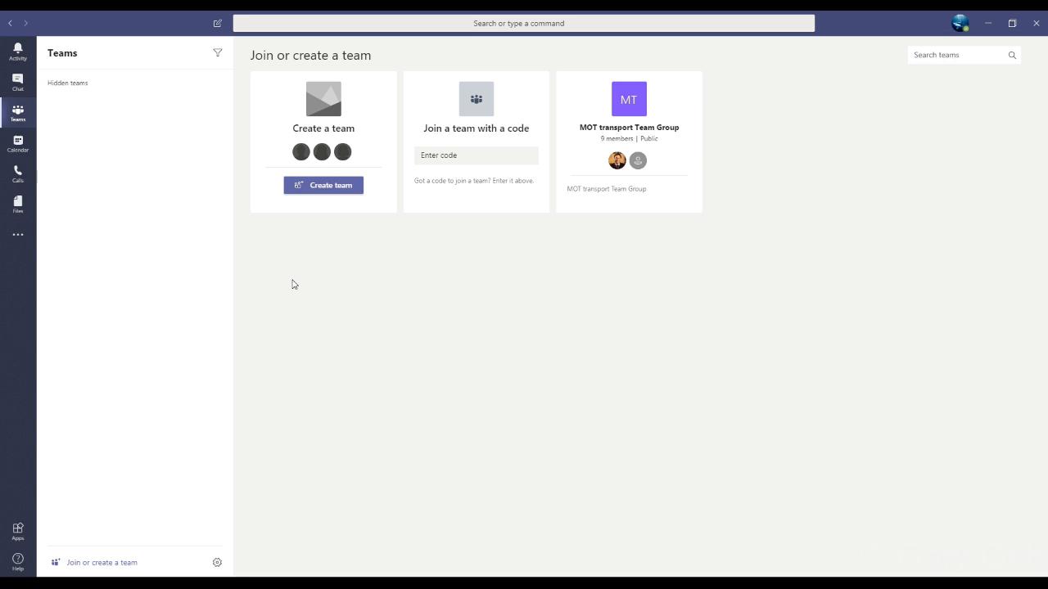
mouse_move(291, 286)
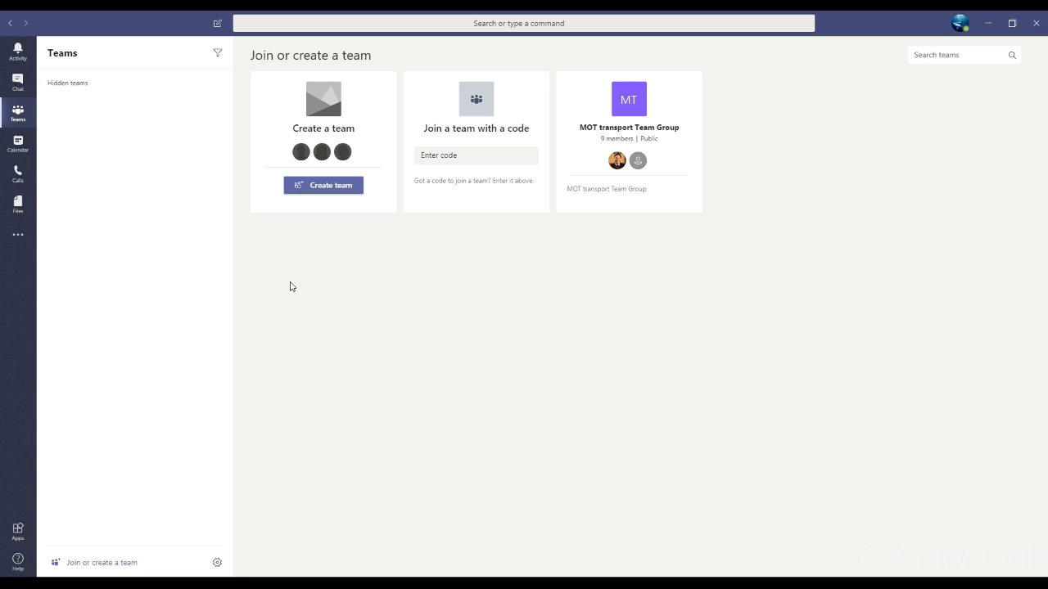
mouse_move(291, 291)
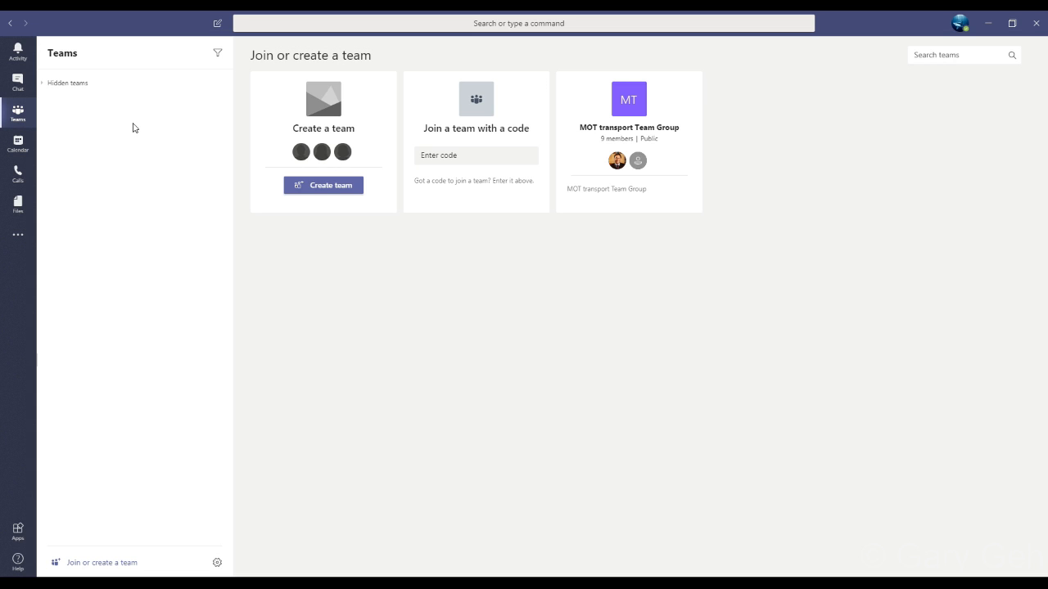
mouse_move(162, 119)
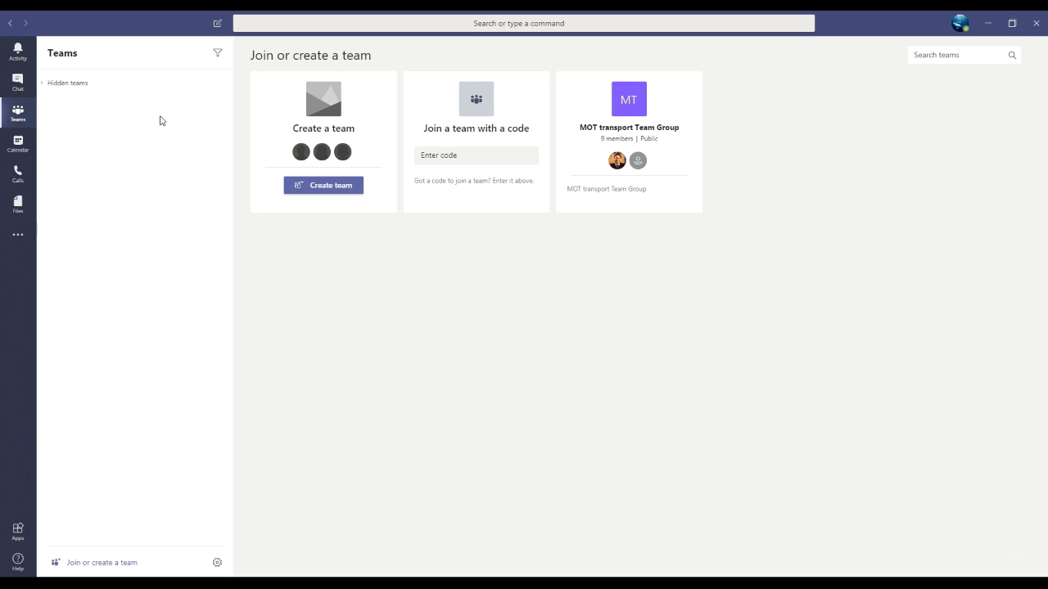
mouse_move(128, 482)
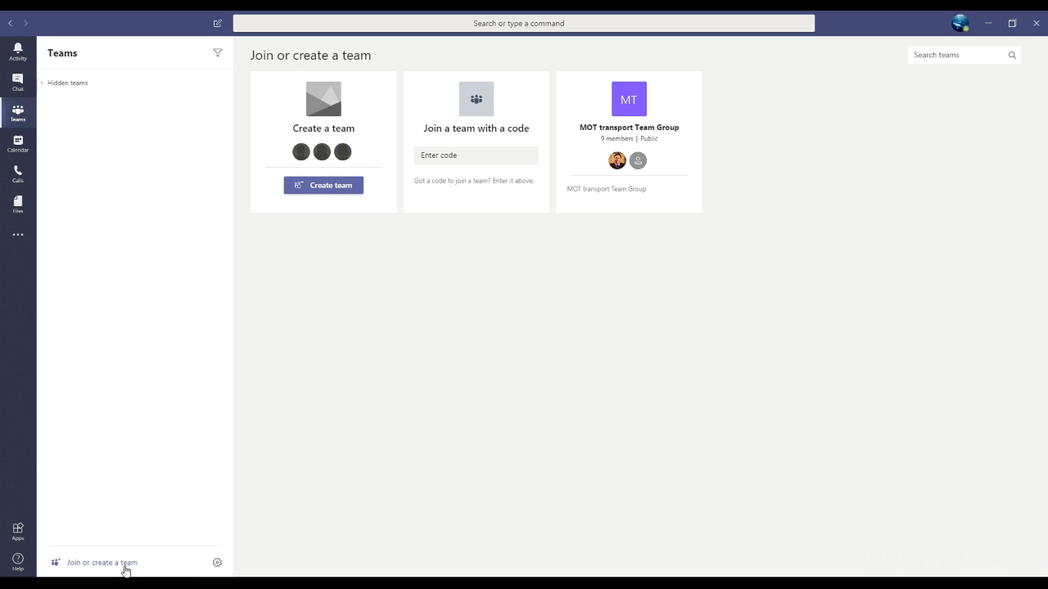
mouse_move(396, 258)
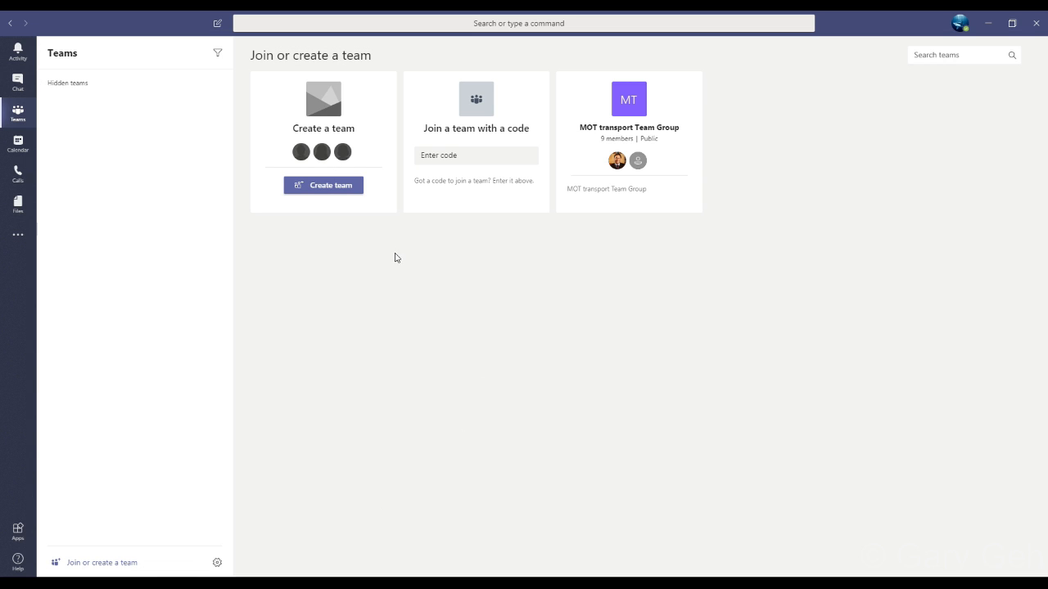
mouse_move(389, 211)
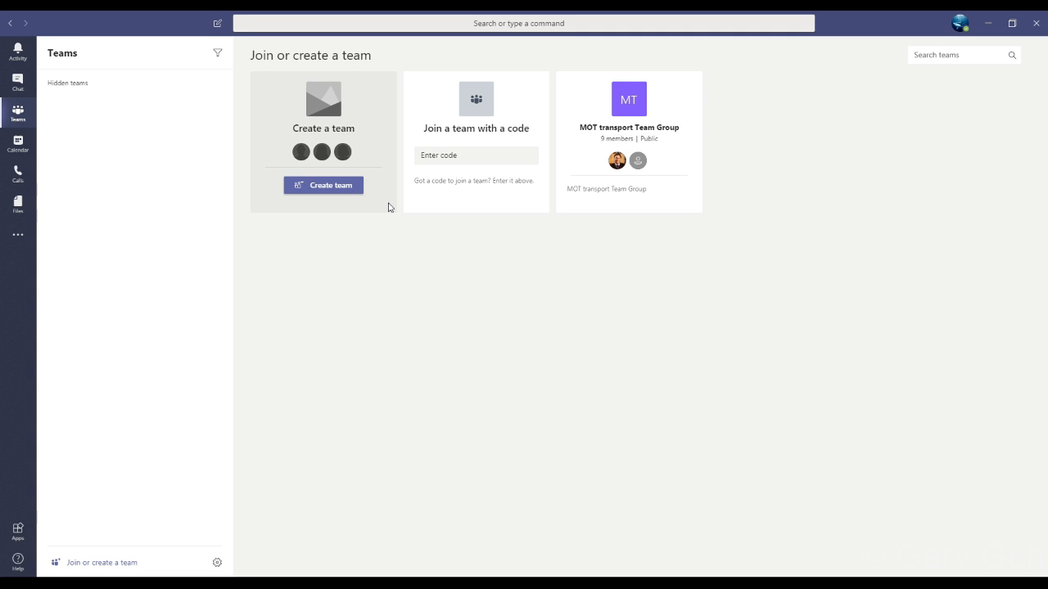
mouse_move(286, 254)
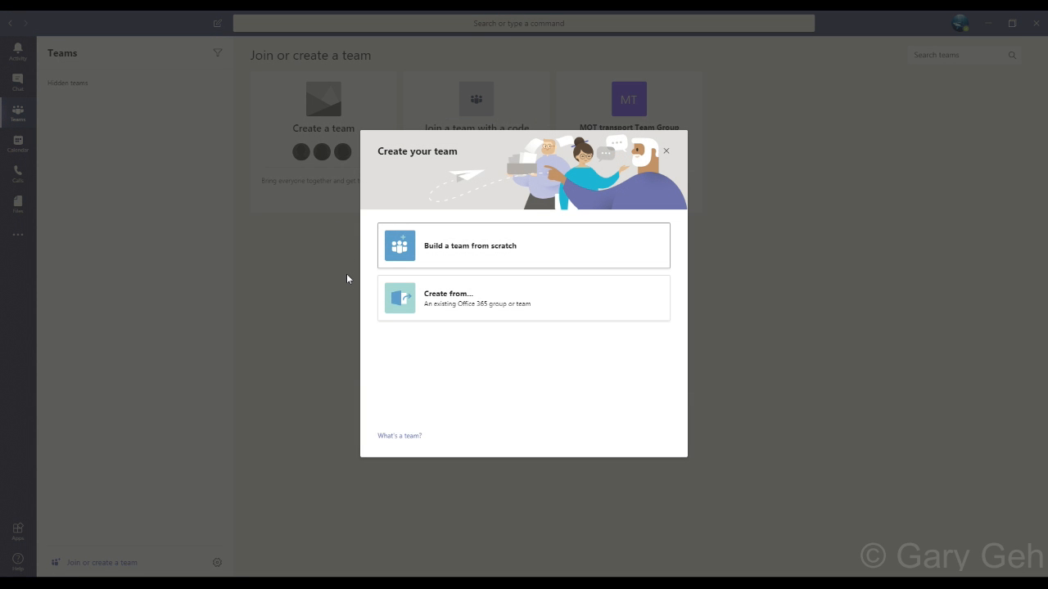
mouse_move(455, 261)
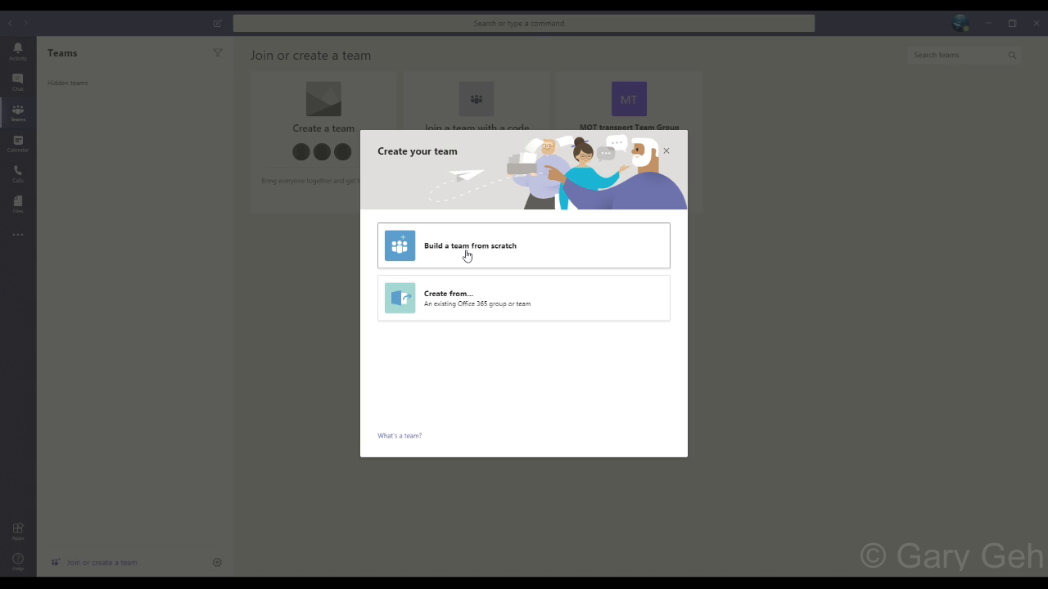
Step: Choose to build the new team from scratch
left_click(469, 246)
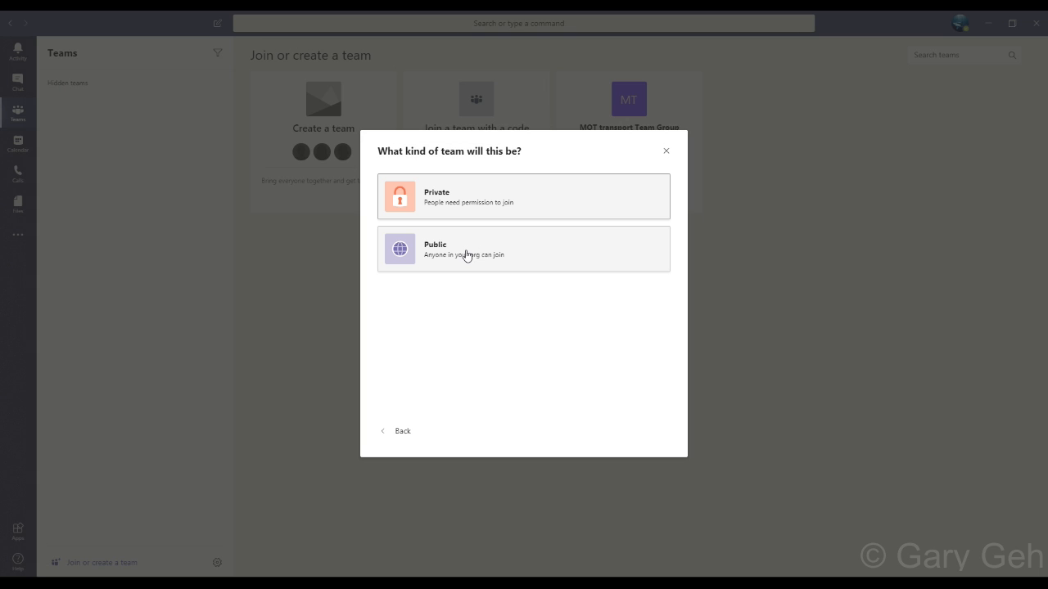
mouse_move(449, 190)
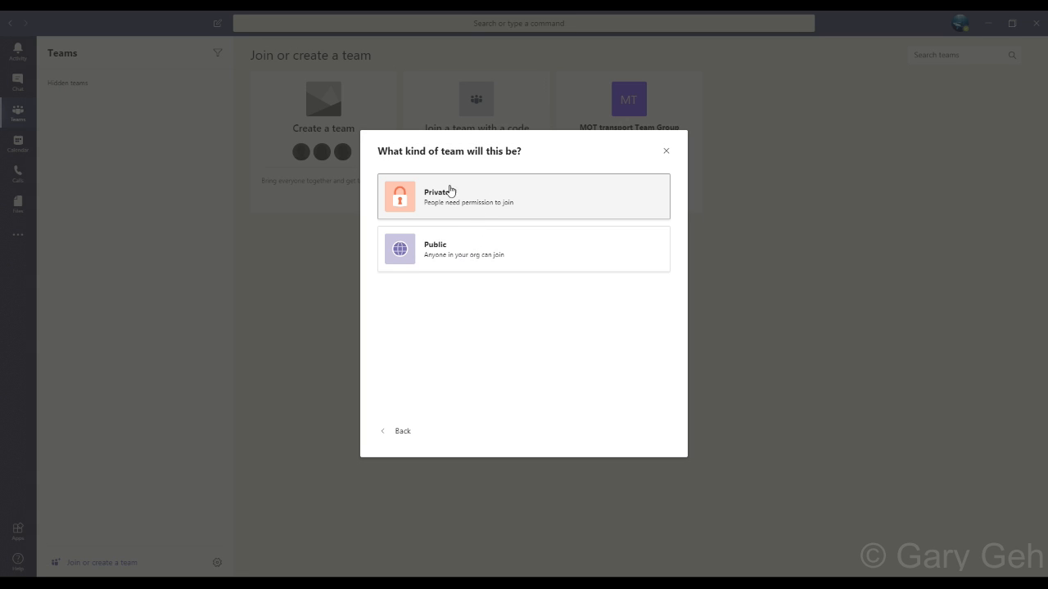
mouse_move(516, 214)
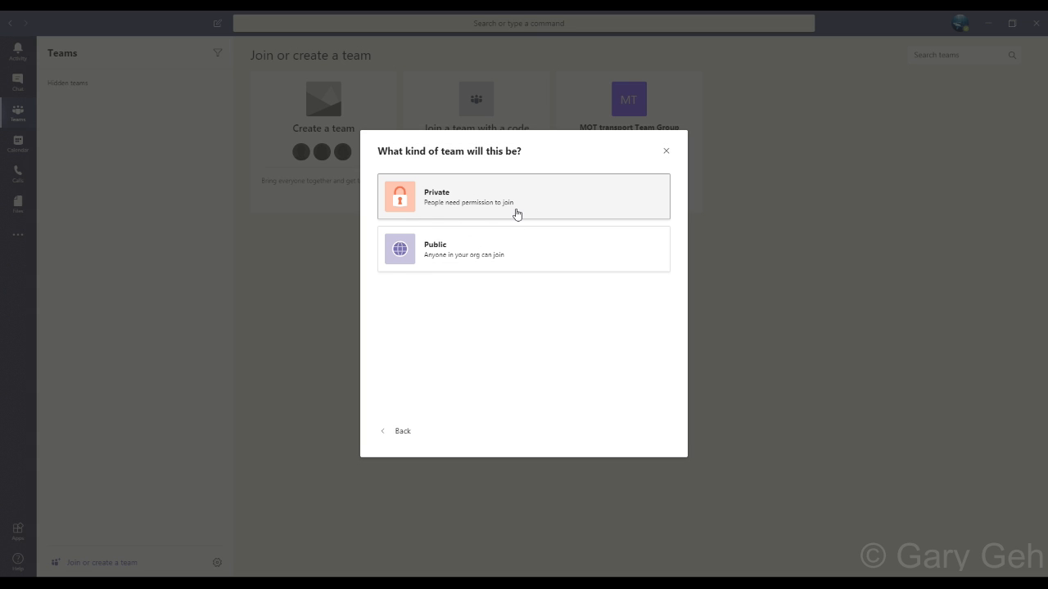
mouse_move(501, 249)
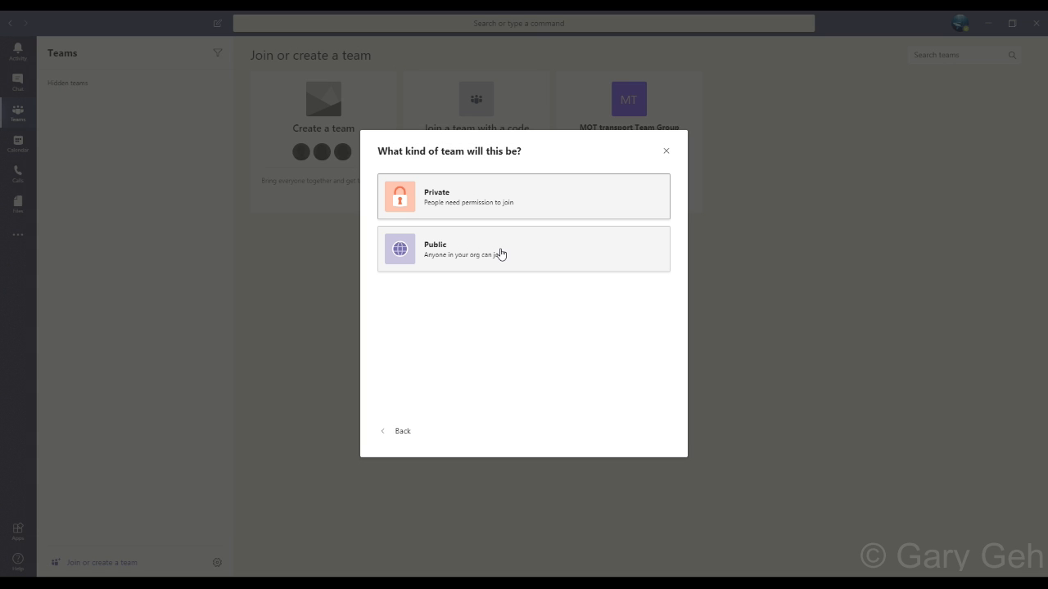
mouse_move(488, 270)
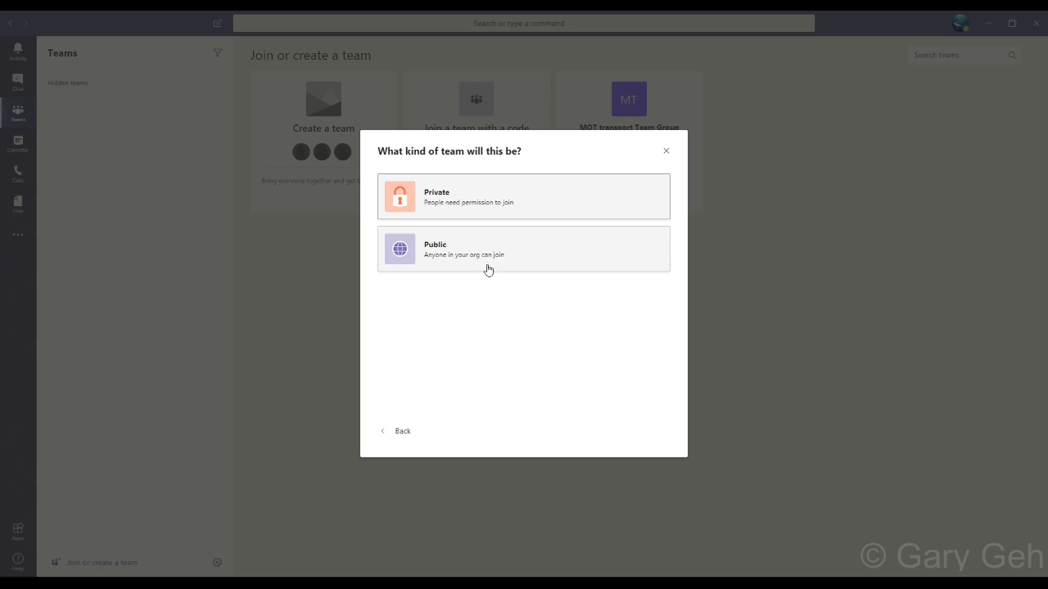
mouse_move(471, 296)
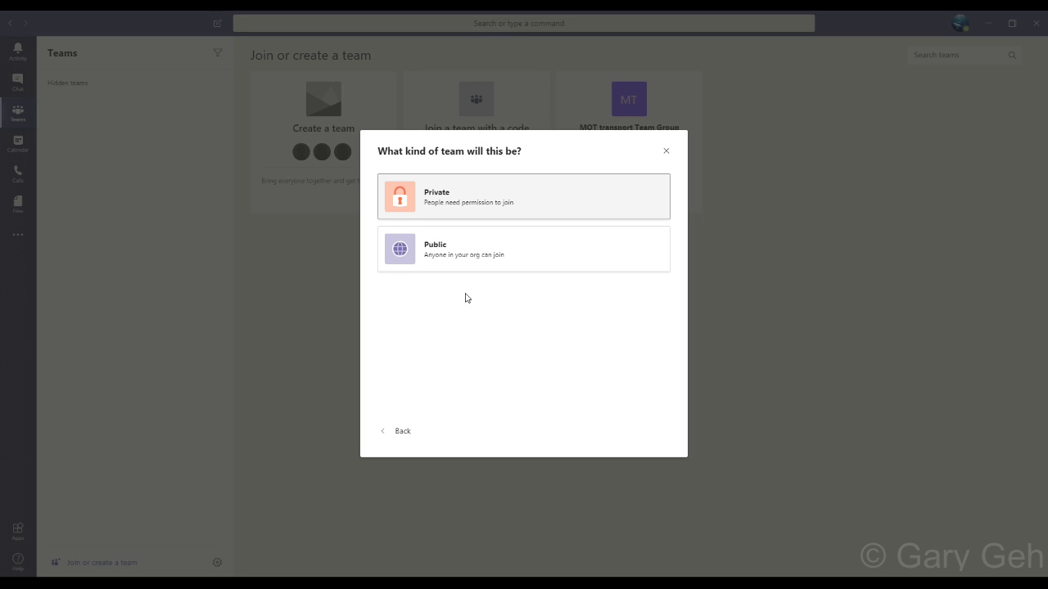
mouse_move(464, 203)
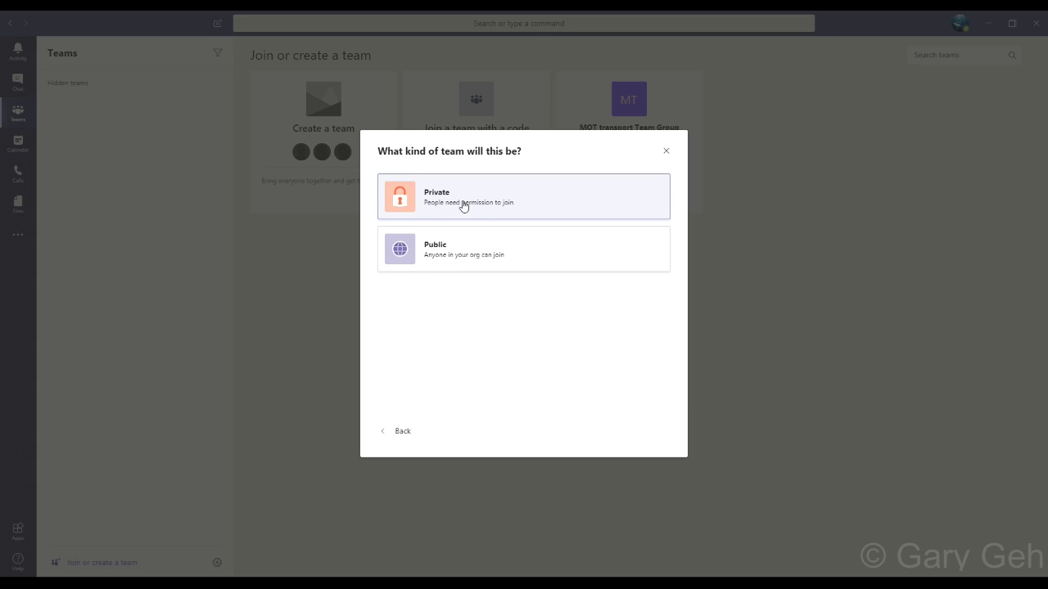
mouse_move(470, 211)
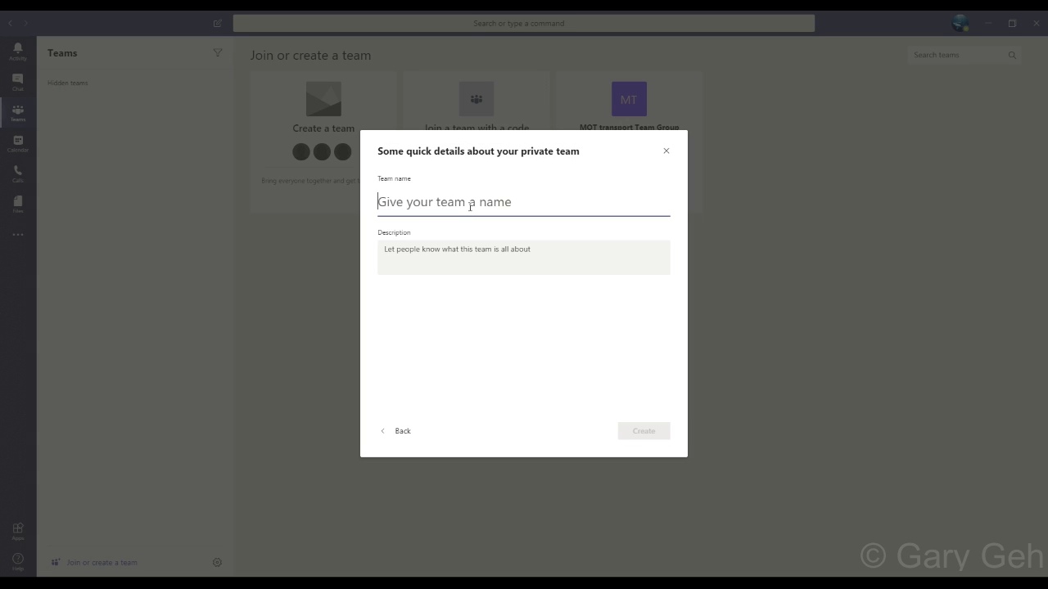
Step: Name the private team 'Testing Teams Private' and create it
type("Account")
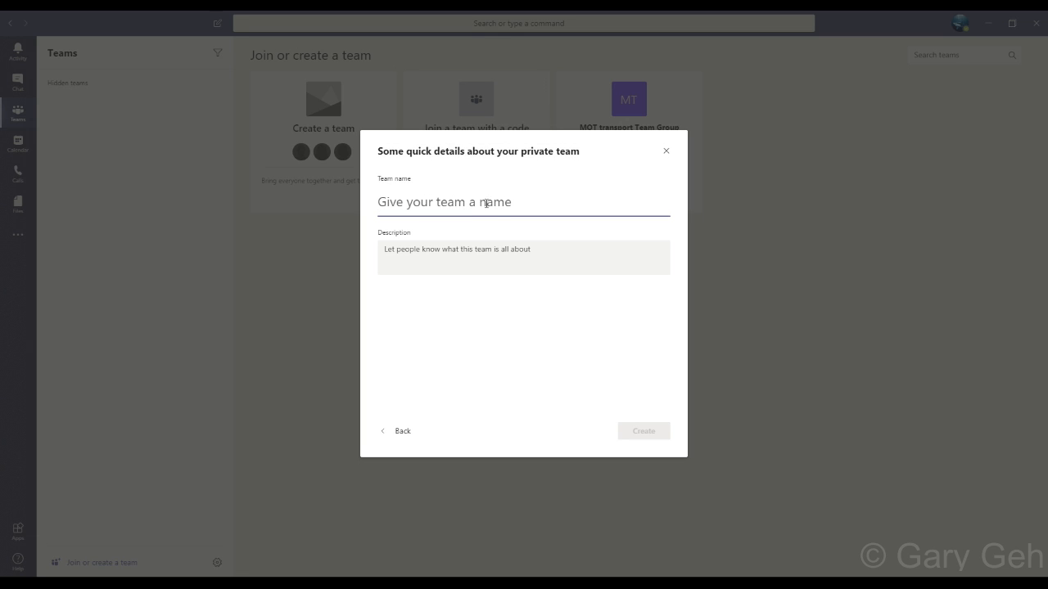
type("Testing Teams Private")
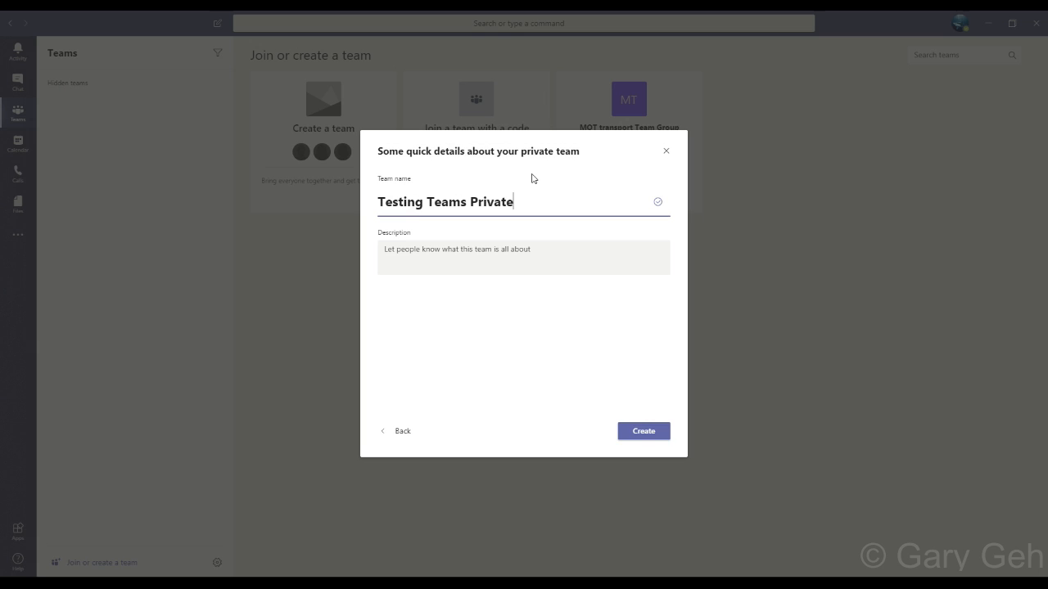
mouse_move(518, 189)
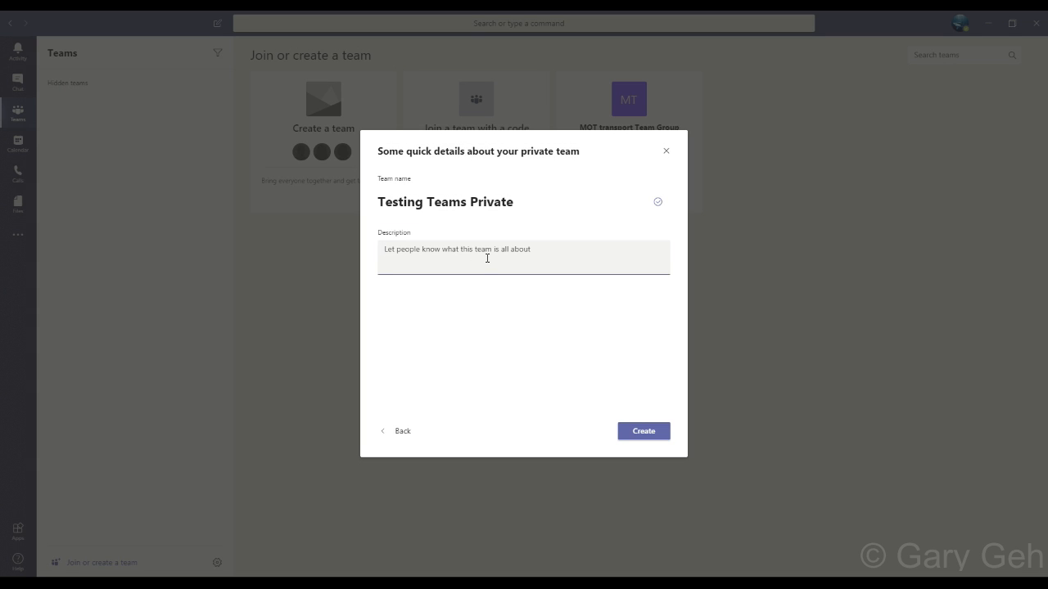
mouse_move(597, 438)
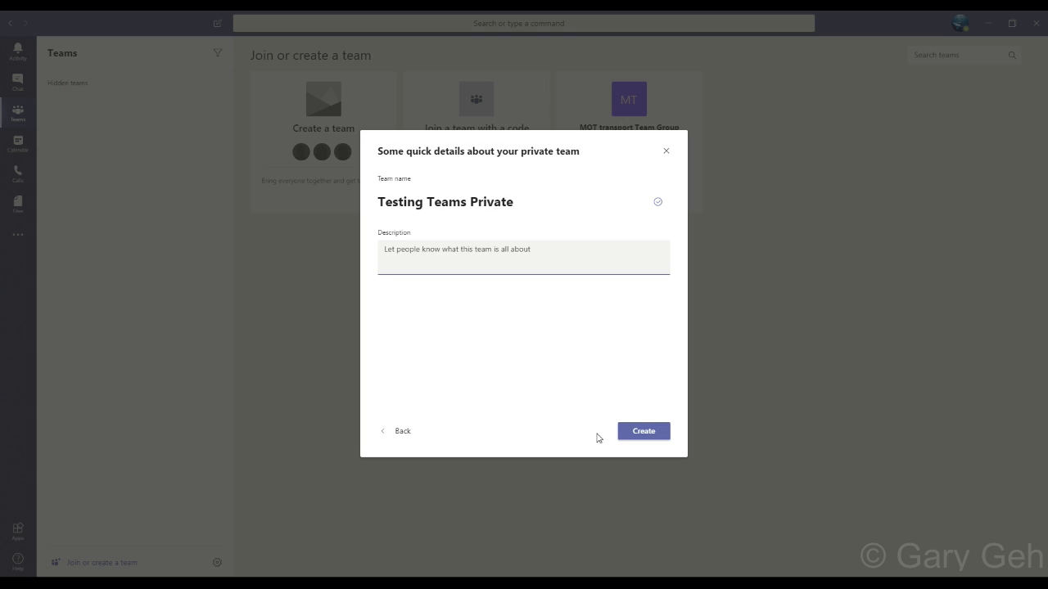
left_click(644, 431)
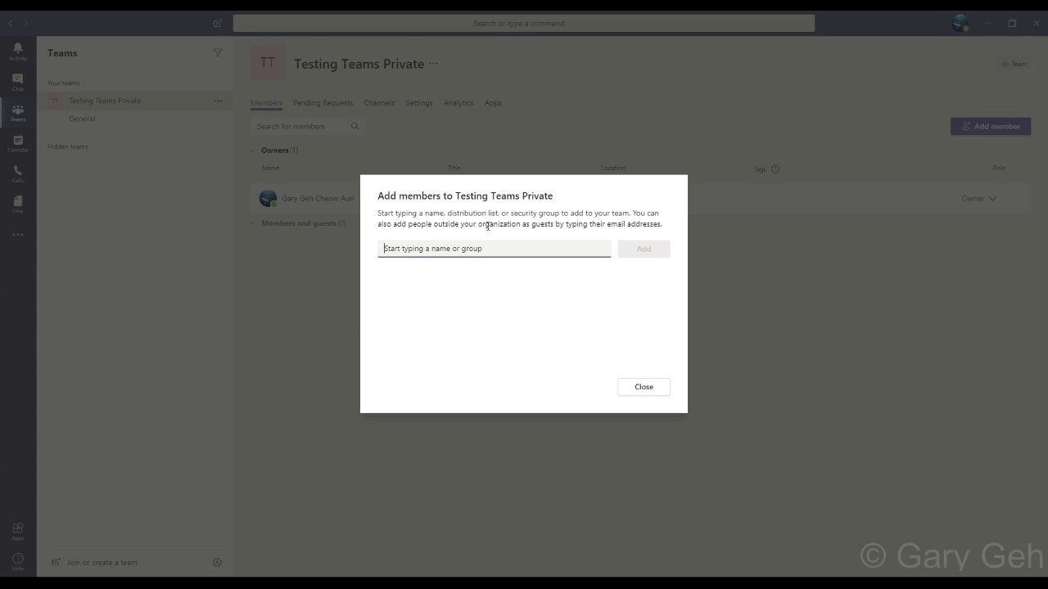
mouse_move(333, 196)
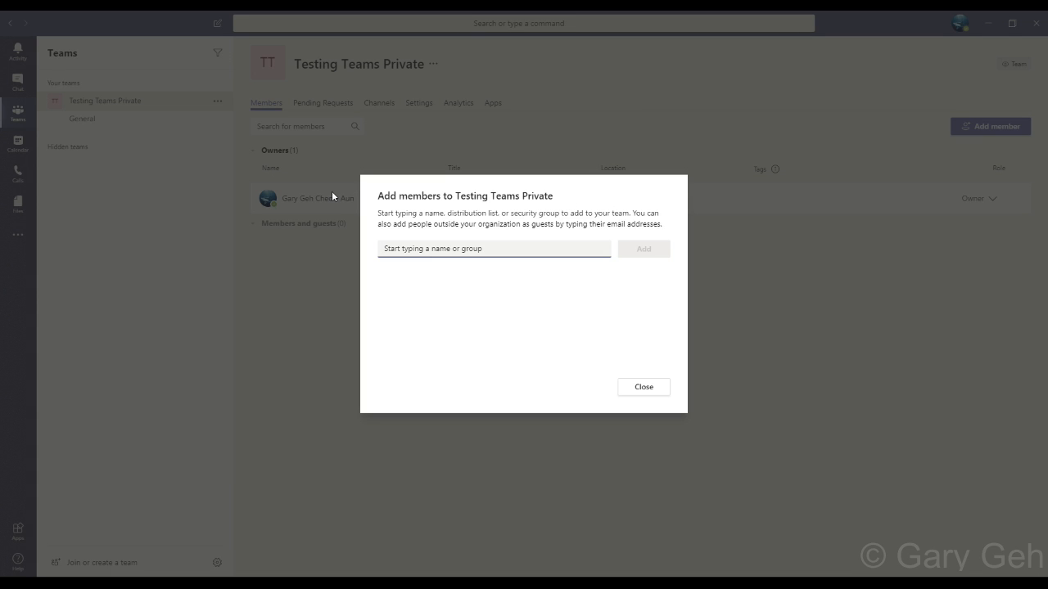
Step: Search 'traine' and add SuperUser Trainer as a member of Testing Teams Private
left_click(494, 248)
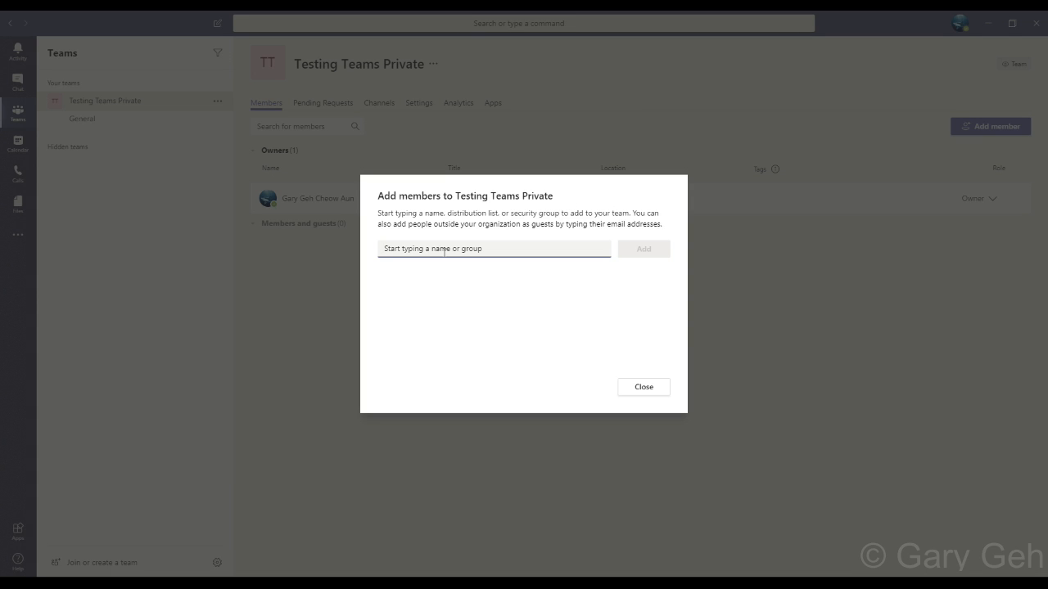
type("trainer")
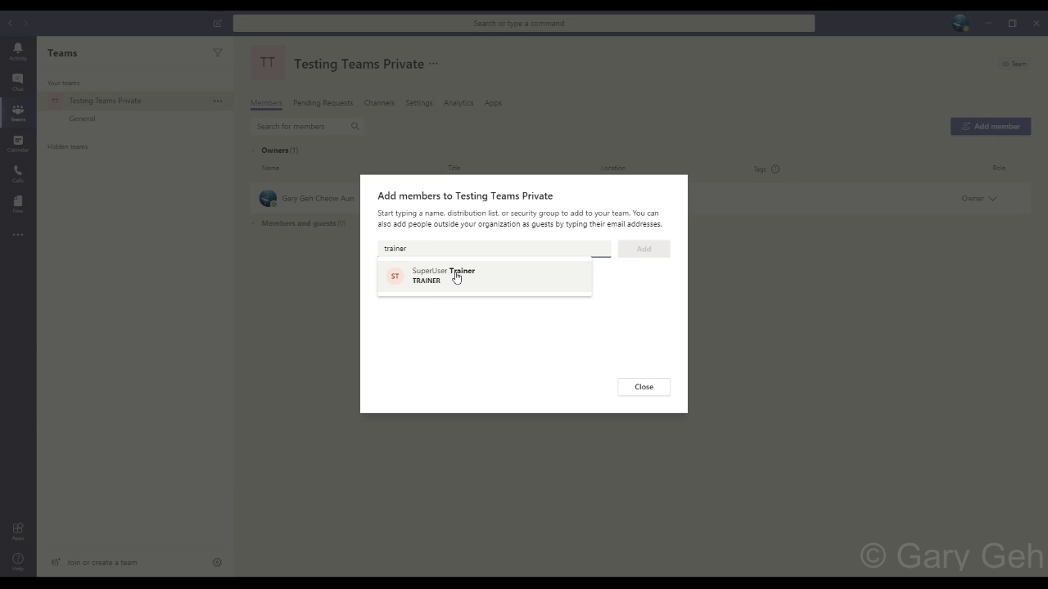
left_click(444, 276)
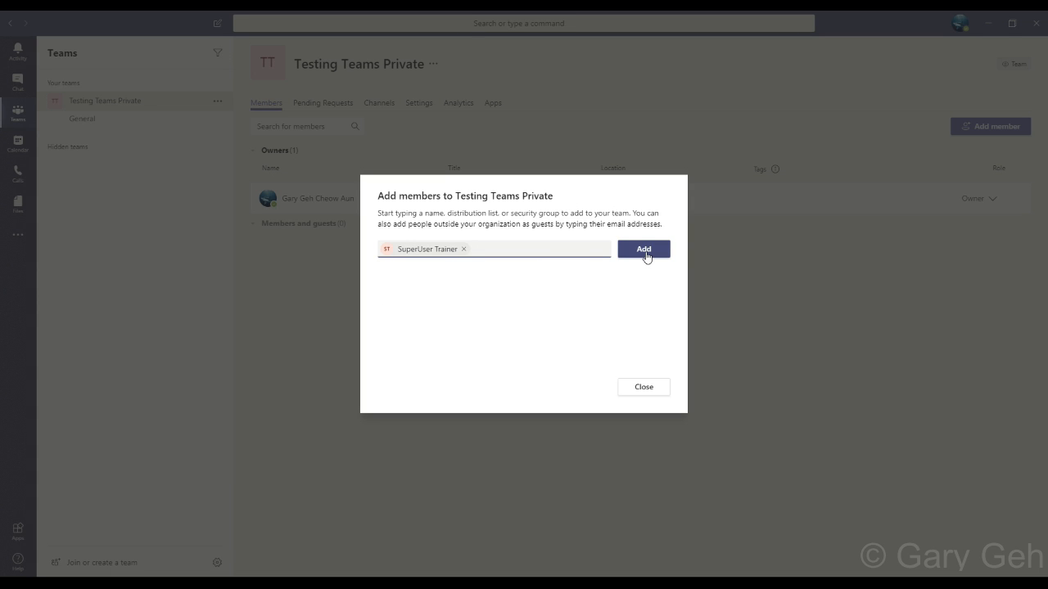
left_click(643, 249)
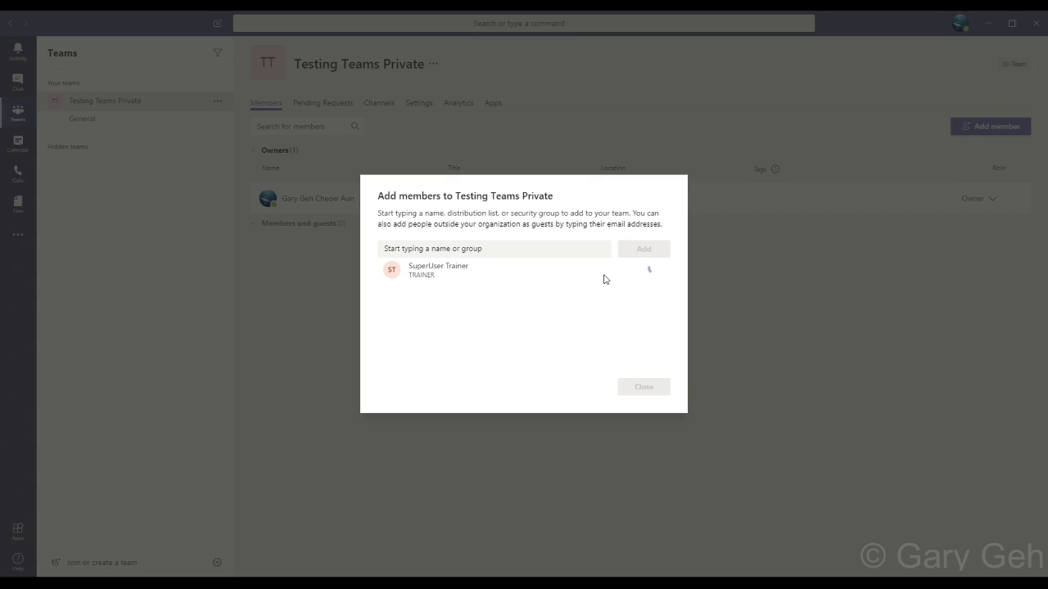
left_click(495, 270)
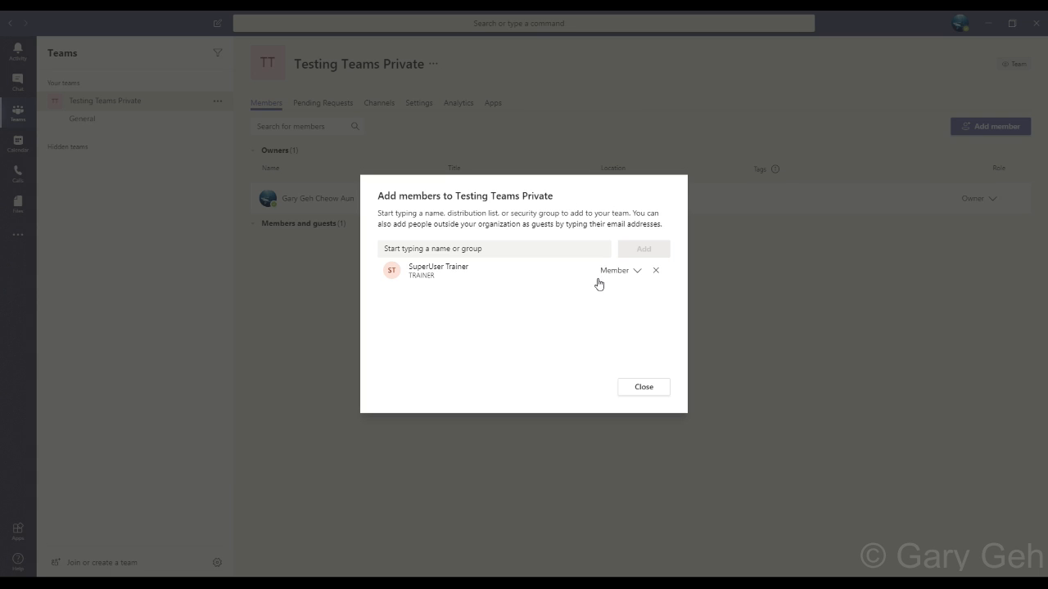
mouse_move(598, 284)
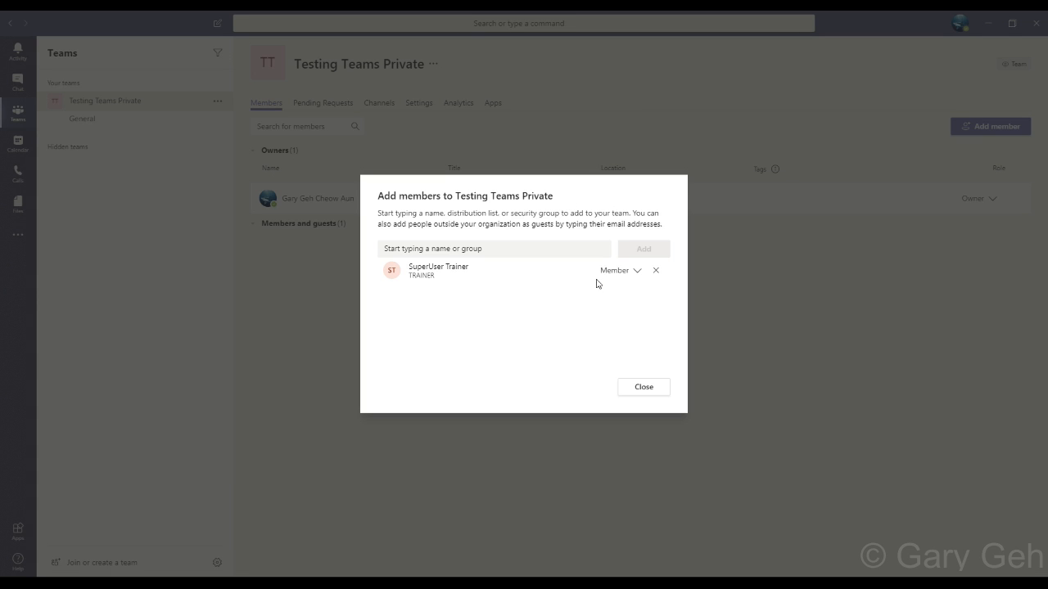
mouse_move(591, 281)
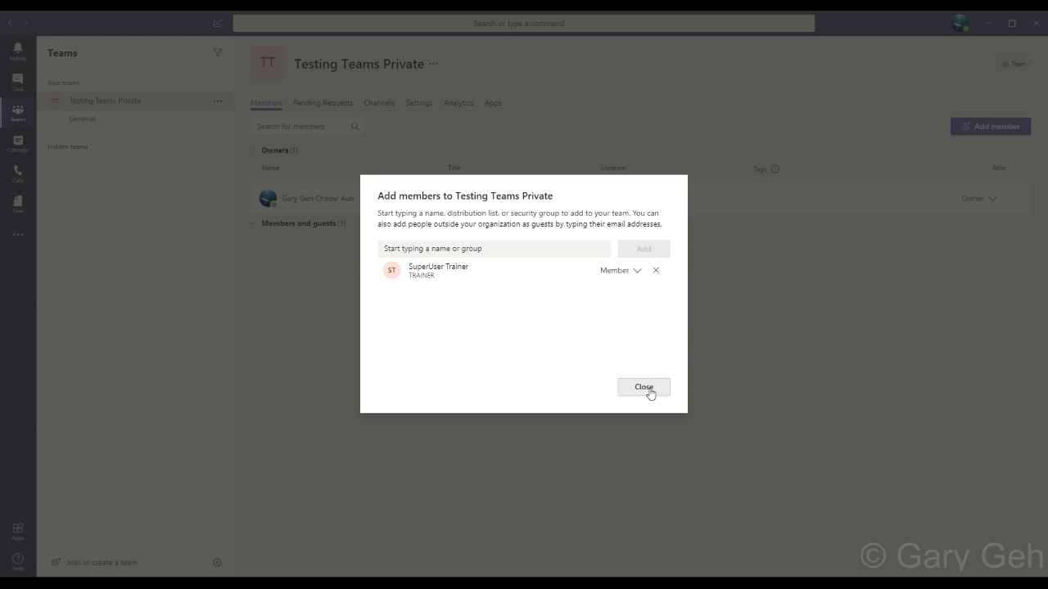
Step: Close the Add members dialog to return to the Members page
left_click(643, 387)
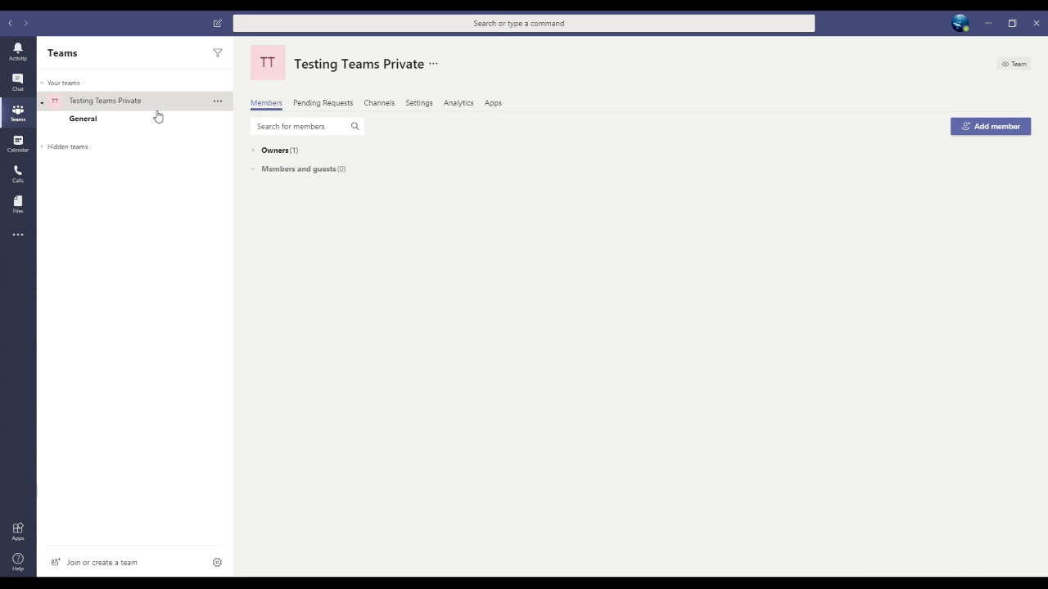
mouse_move(93, 105)
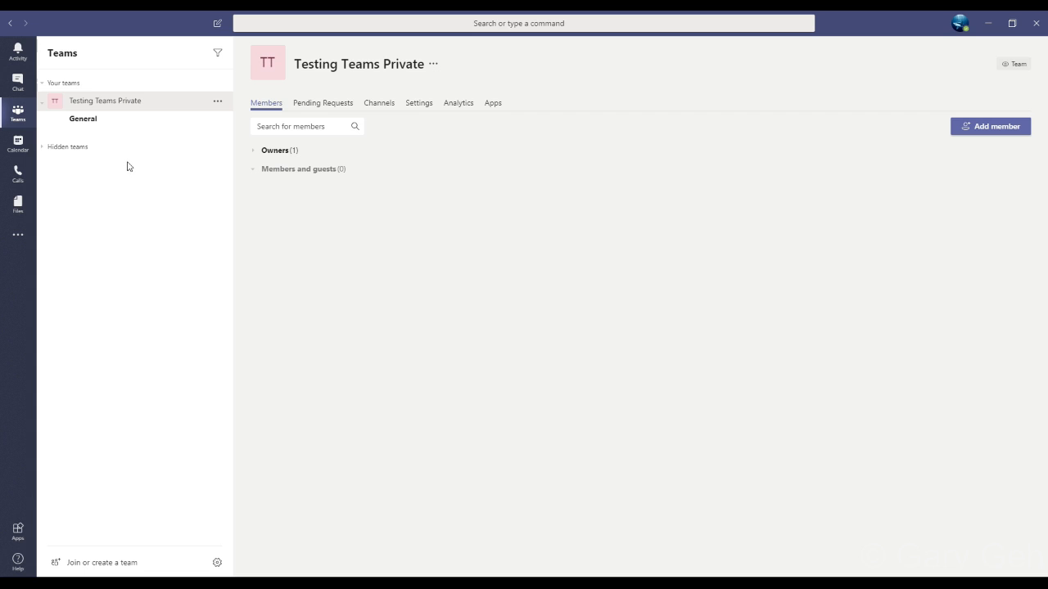
mouse_move(174, 166)
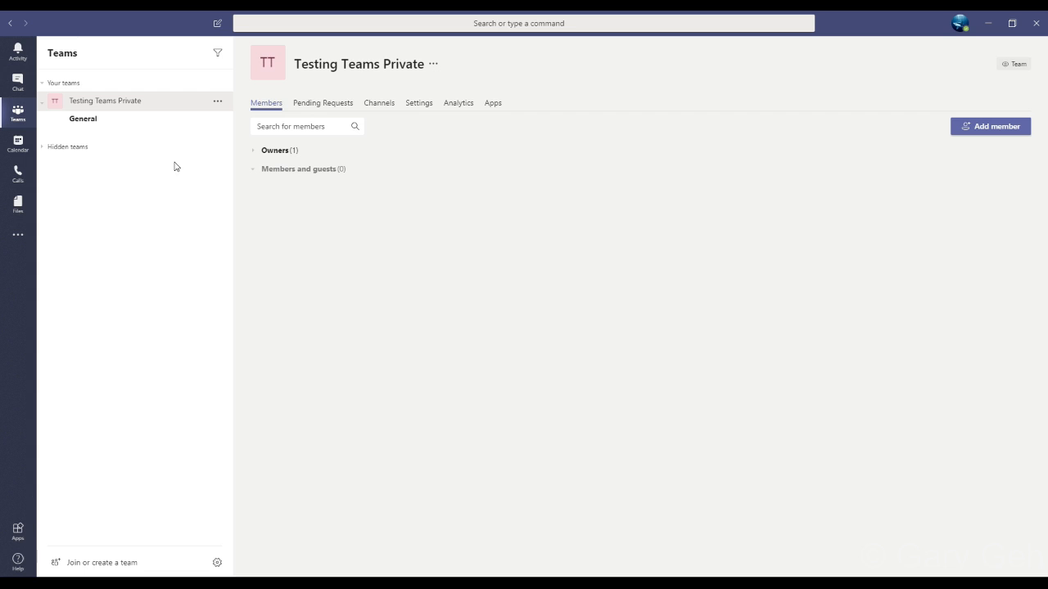
mouse_move(189, 149)
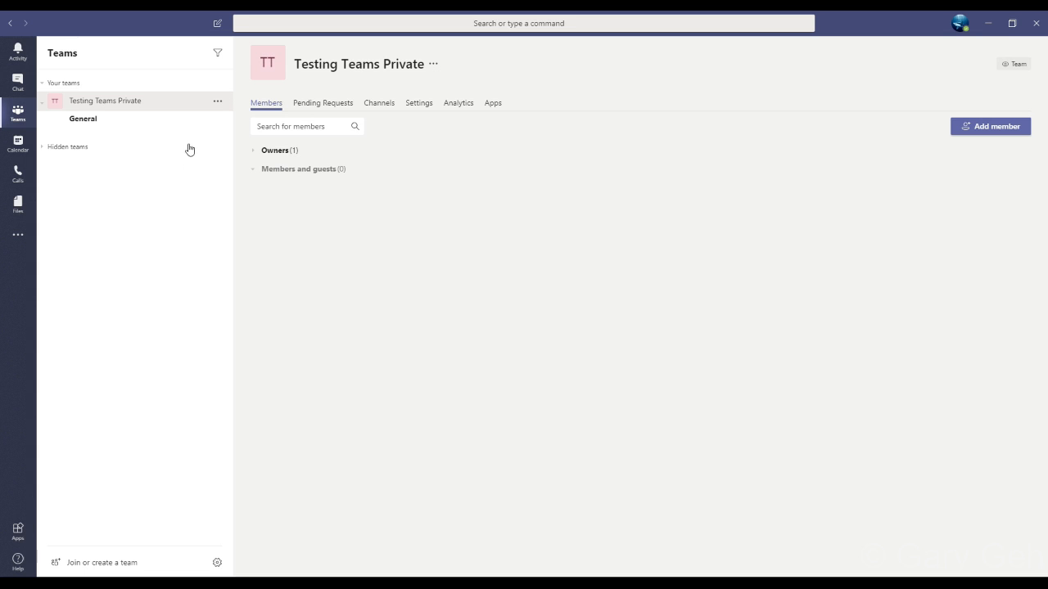
mouse_move(198, 159)
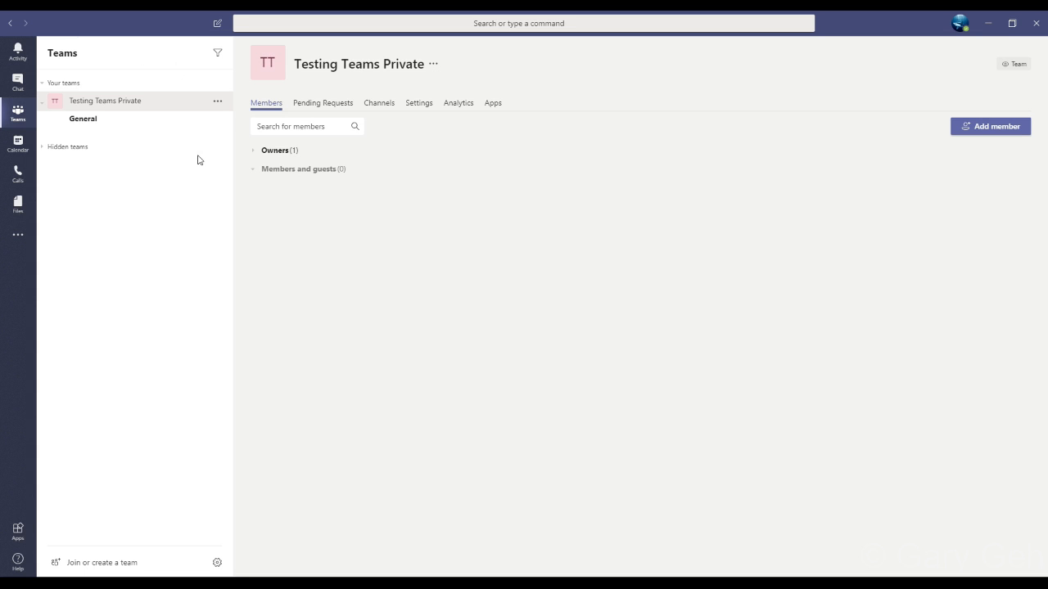
mouse_move(80, 179)
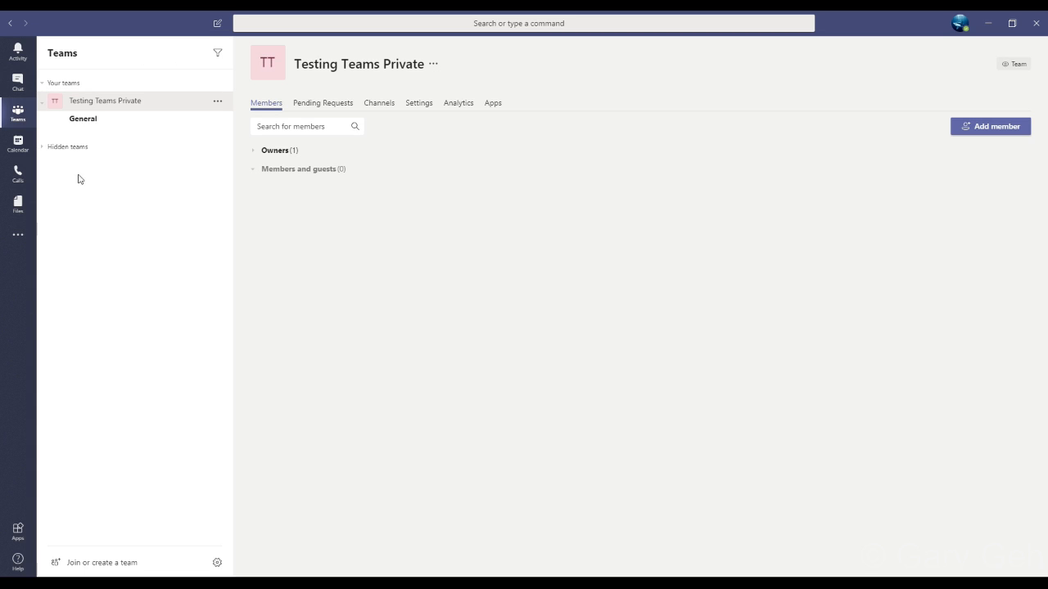
mouse_move(211, 202)
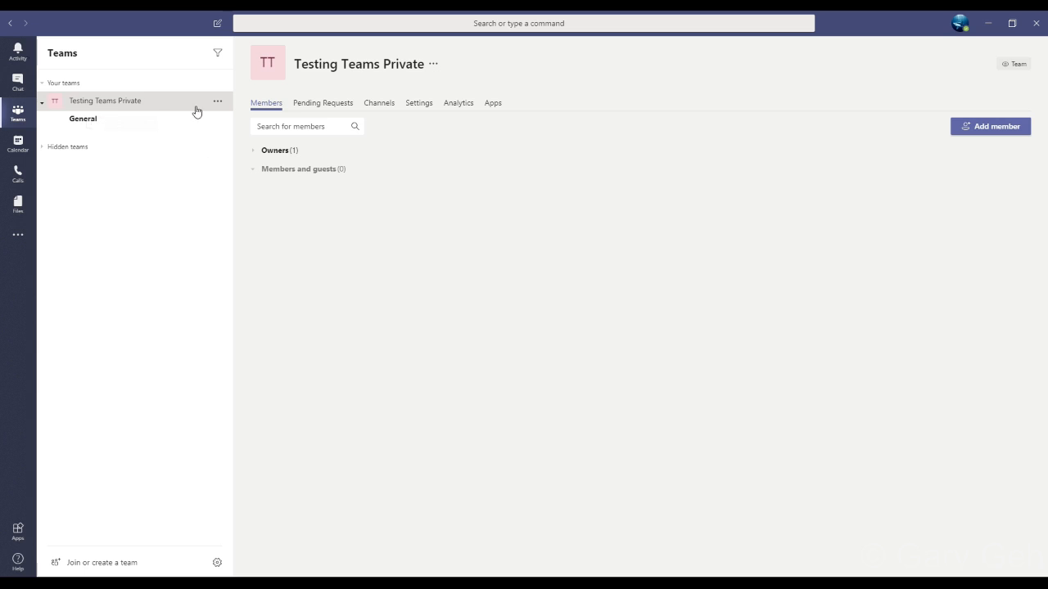
mouse_move(184, 109)
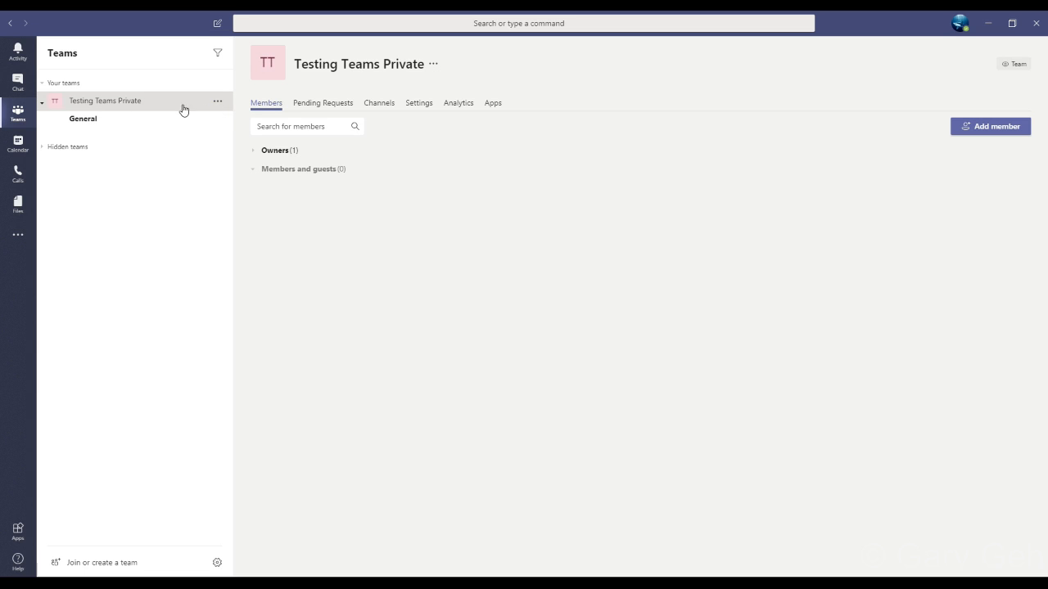
mouse_move(218, 101)
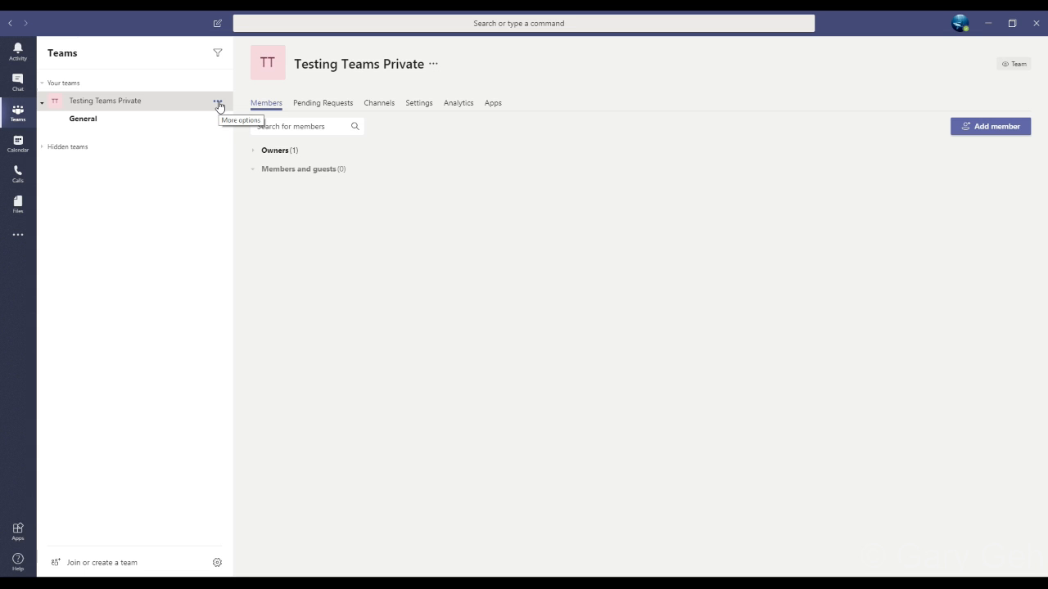
Step: Choose Add member from Testing Teams Private's More options menu
left_click(217, 100)
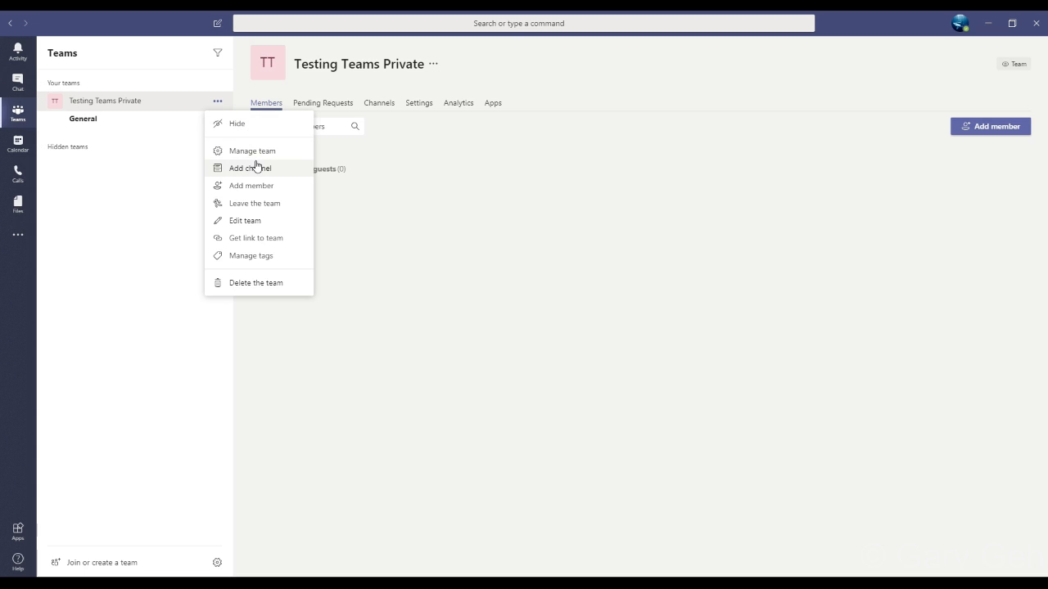
mouse_move(275, 243)
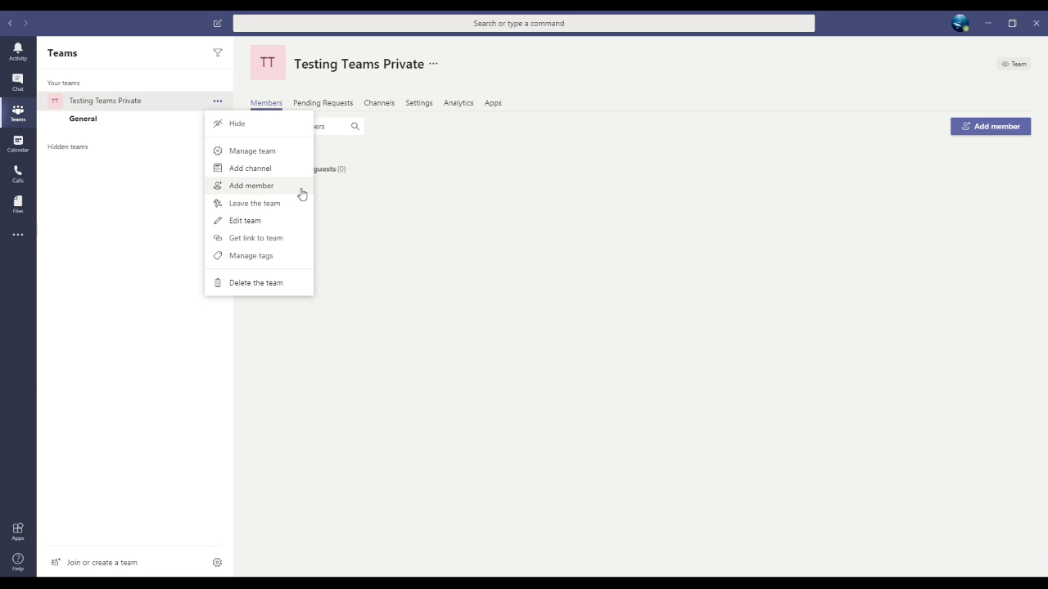
left_click(251, 184)
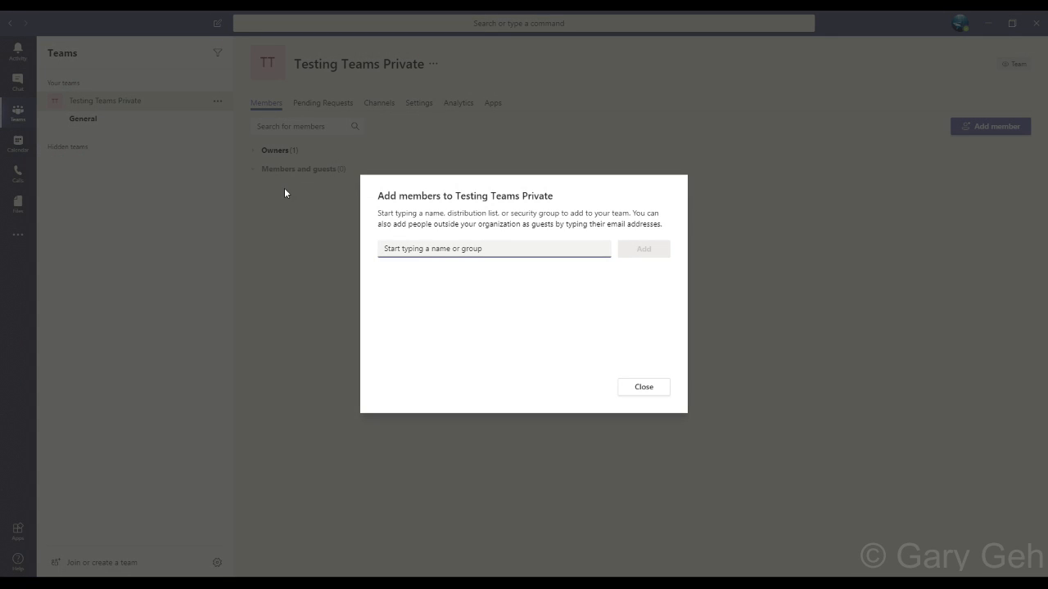
Step: Search 'trainer' and add SuperUser Trainer to Testing Teams Private
left_click(493, 248)
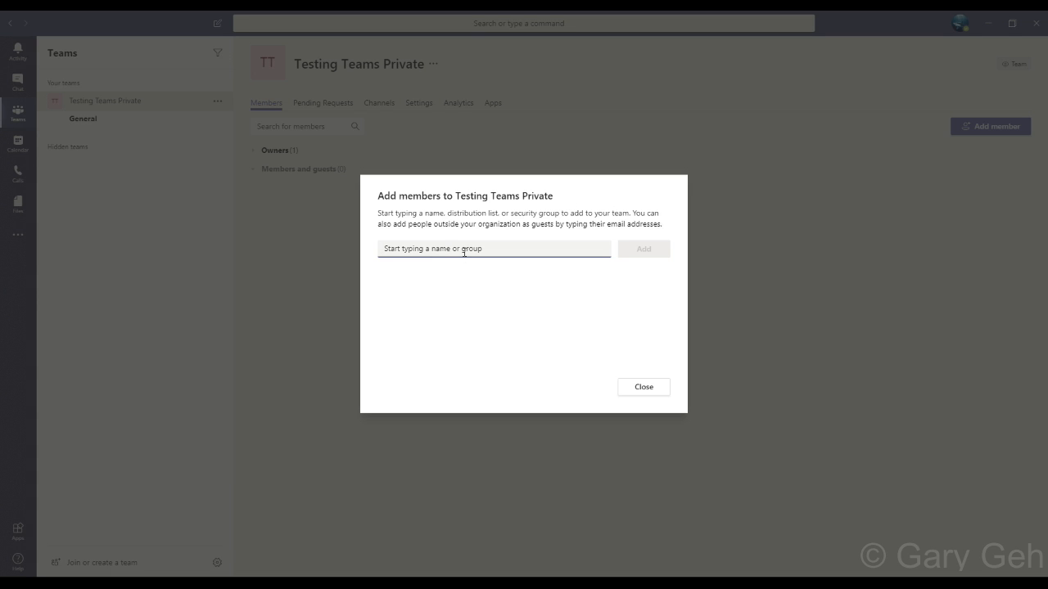
type("t")
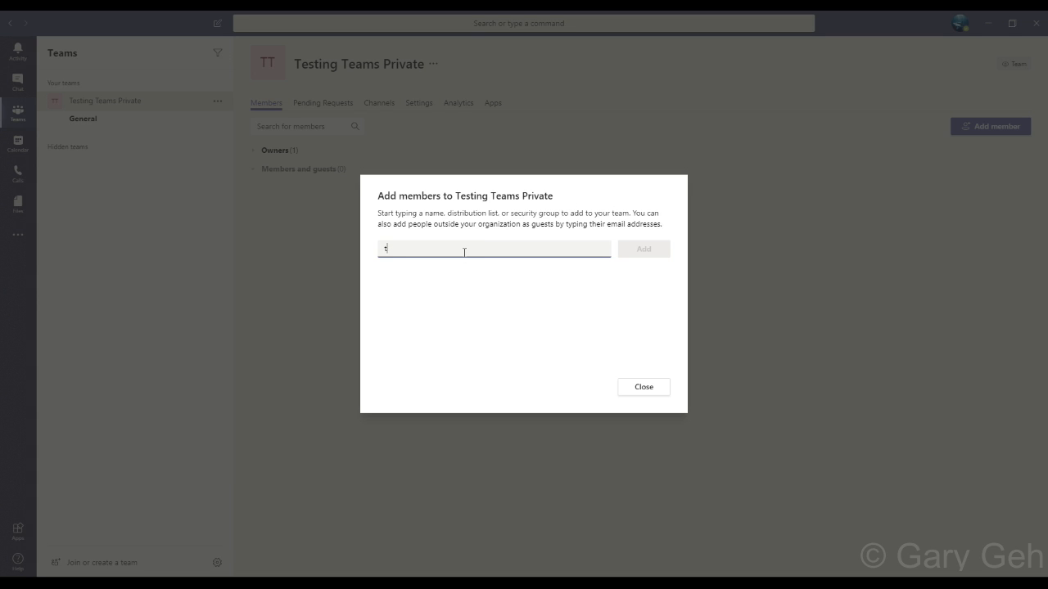
type("trainer")
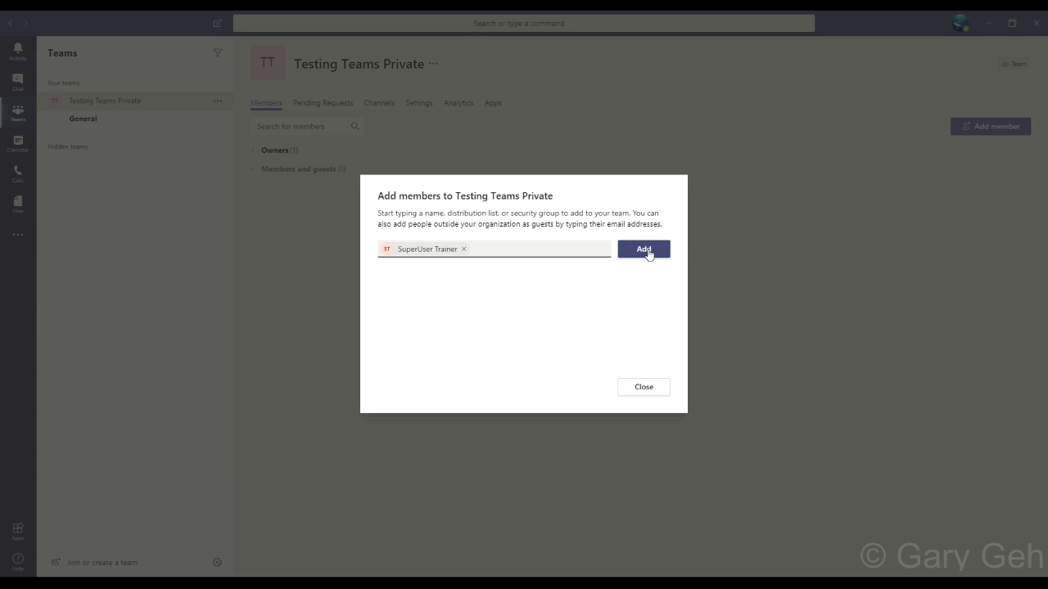
left_click(643, 249)
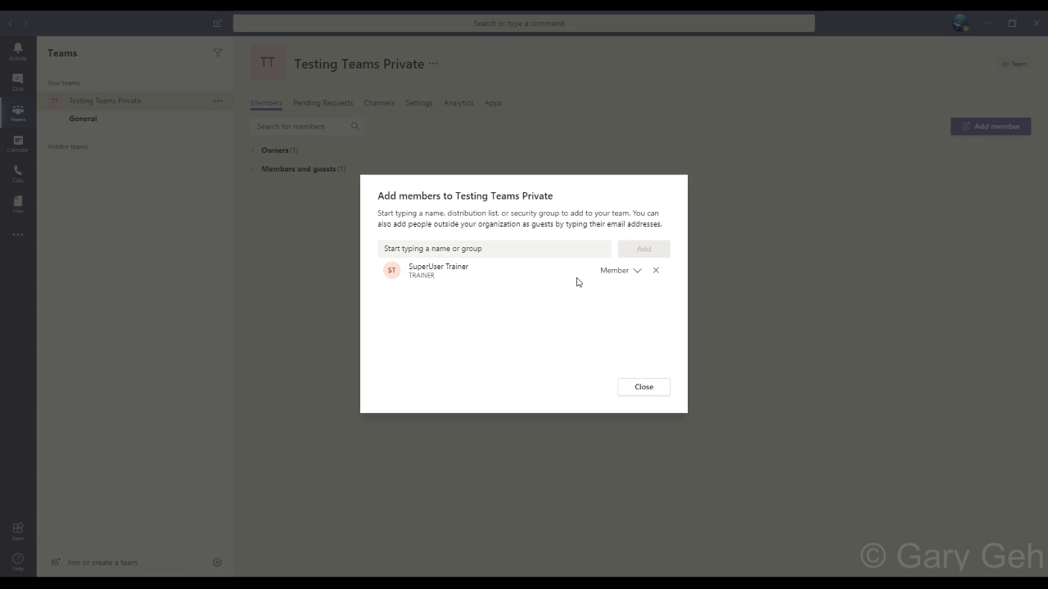
mouse_move(631, 313)
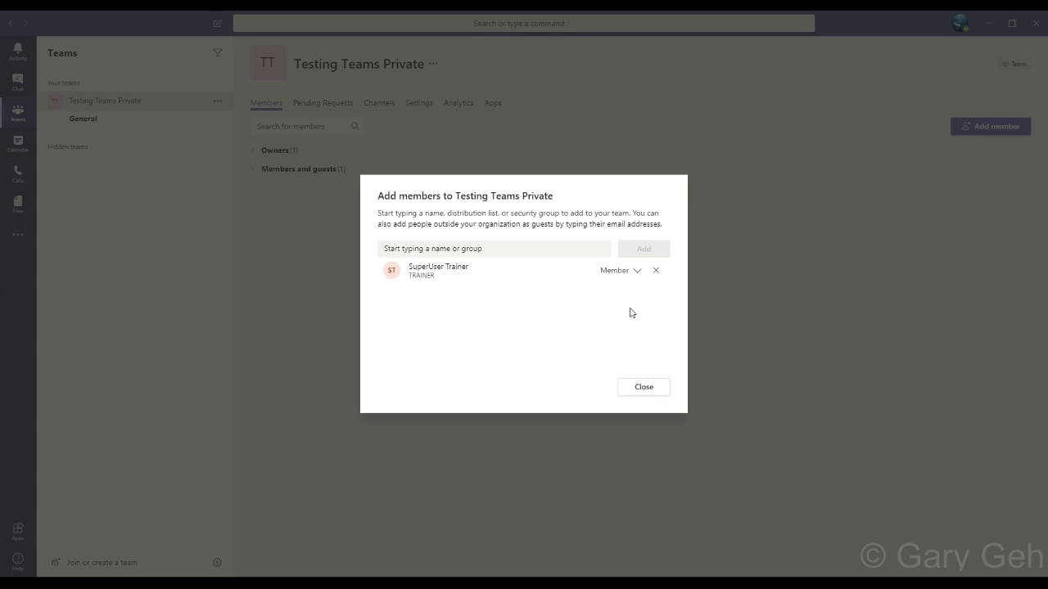
mouse_move(650, 296)
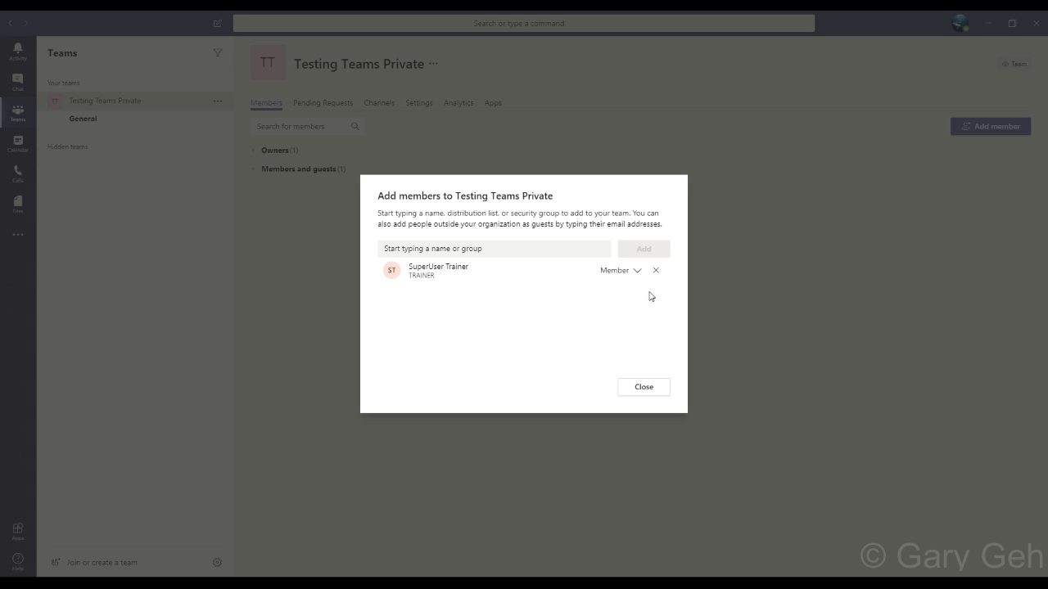
mouse_move(655, 270)
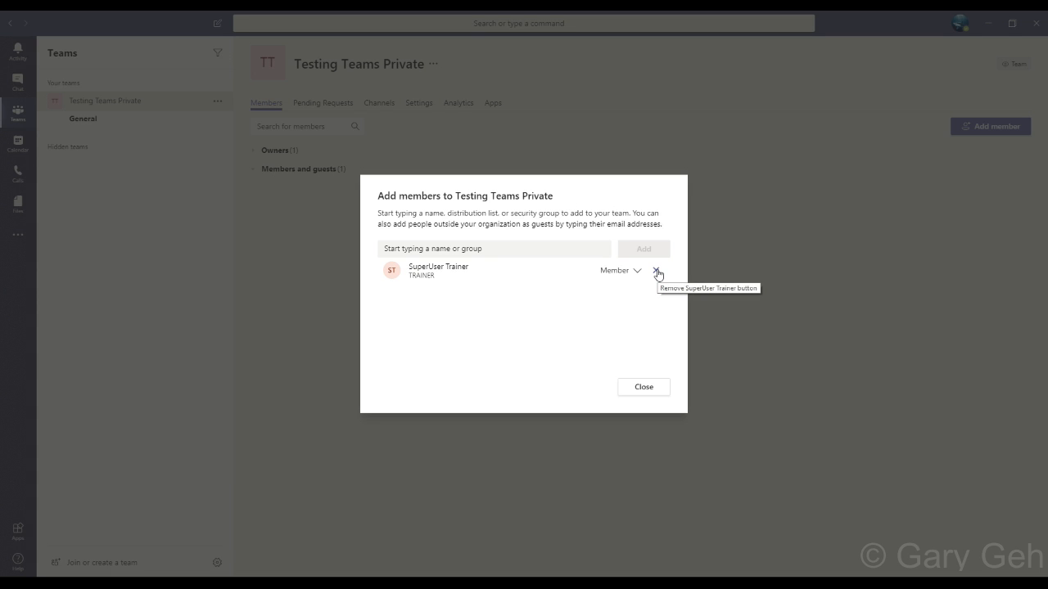
Step: Remove SuperUser Trainer from the team and close the add-members window
left_click(654, 270)
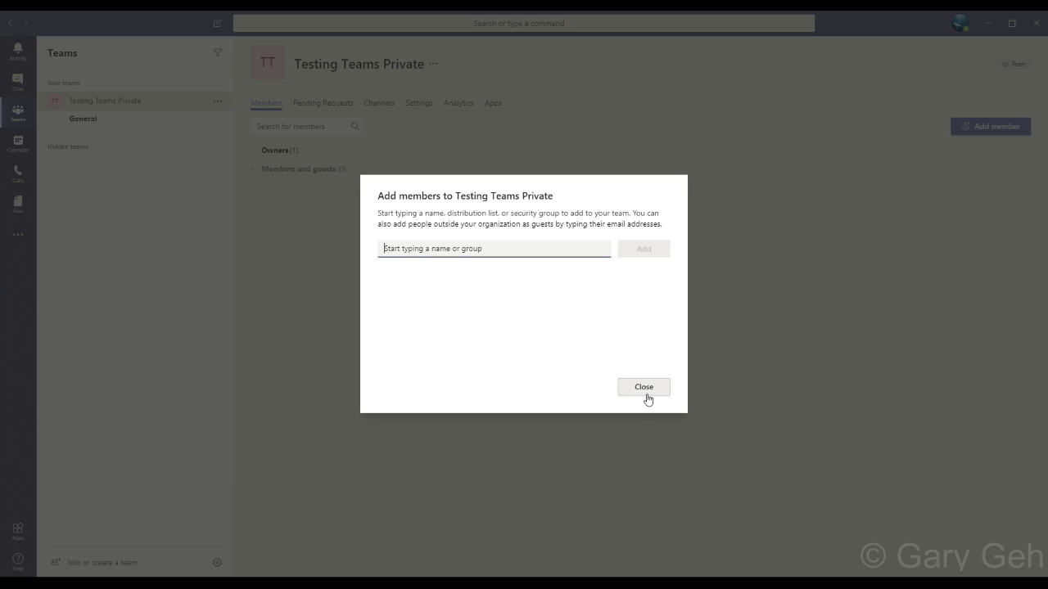
left_click(644, 387)
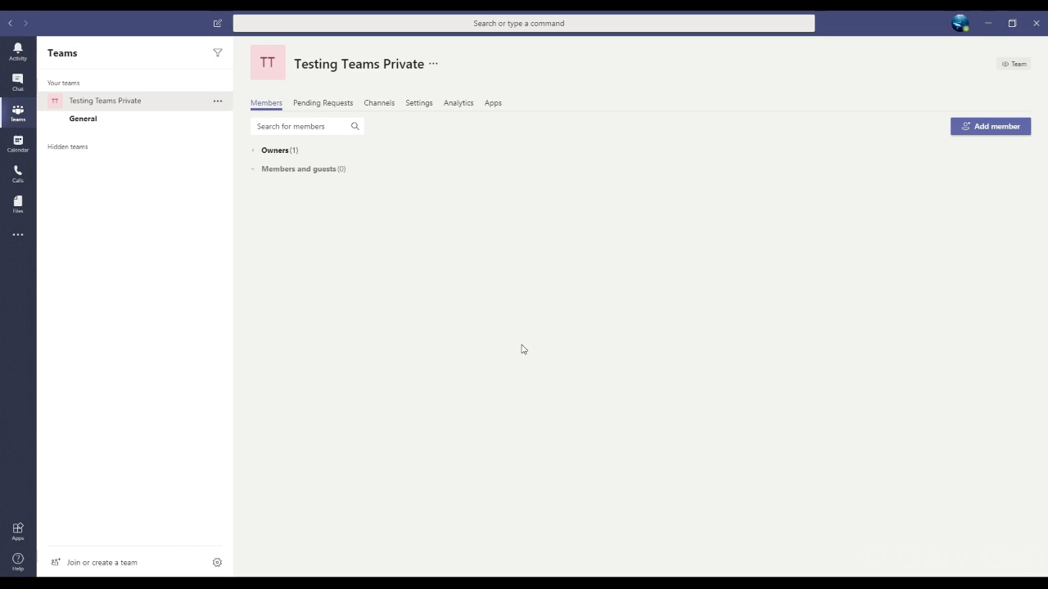
mouse_move(330, 280)
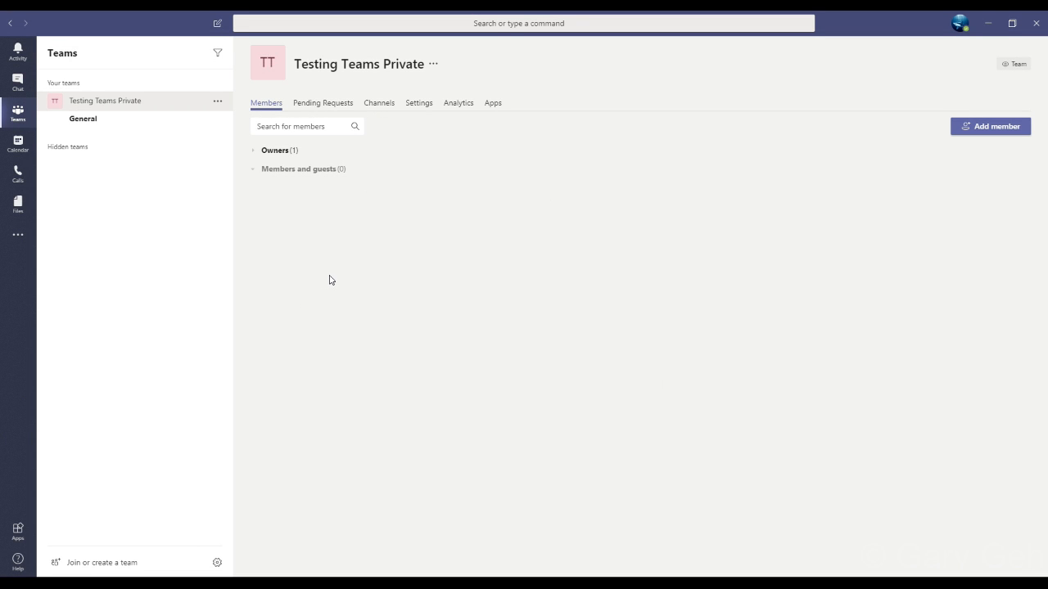